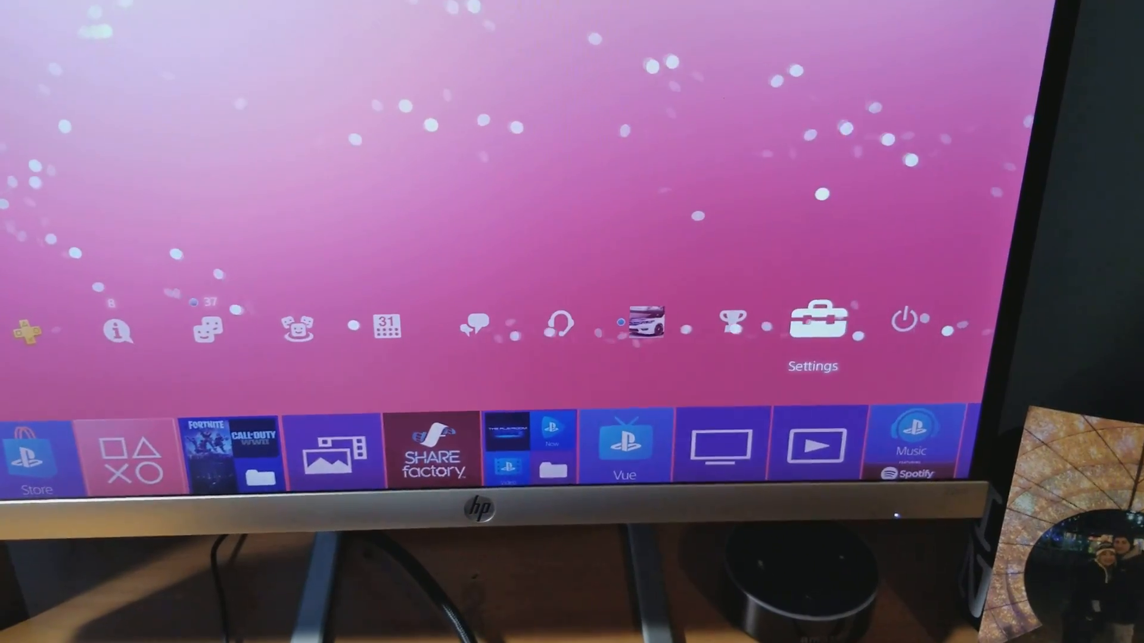
Step: Enter the PS4 Settings menu from the home screen function bar
{"action": "left_click", "coordinate": [811, 324]}
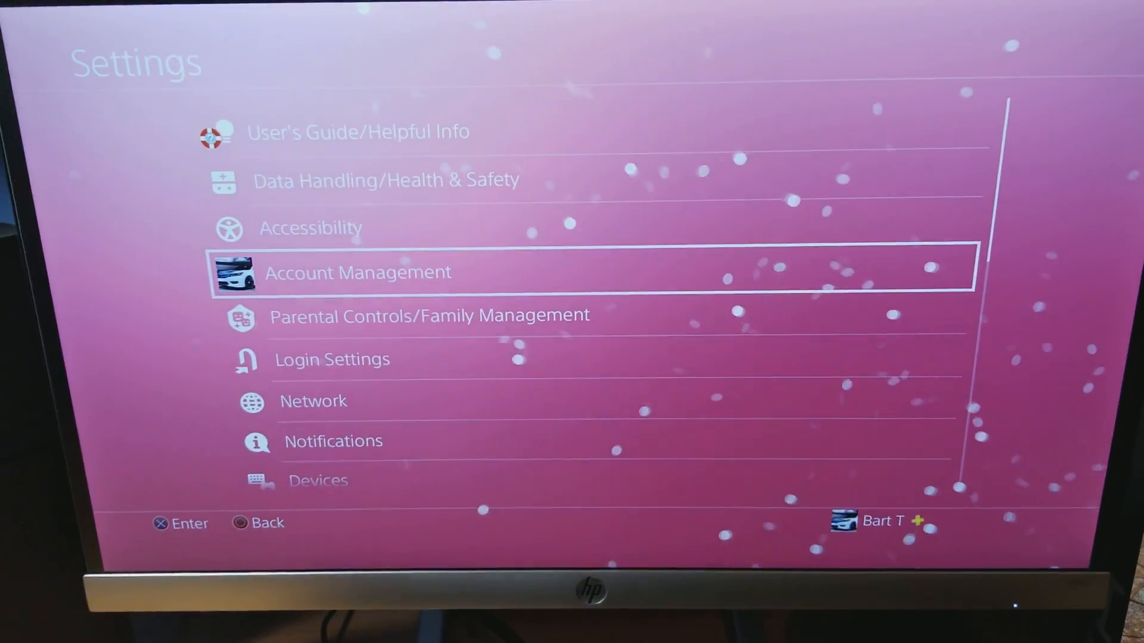